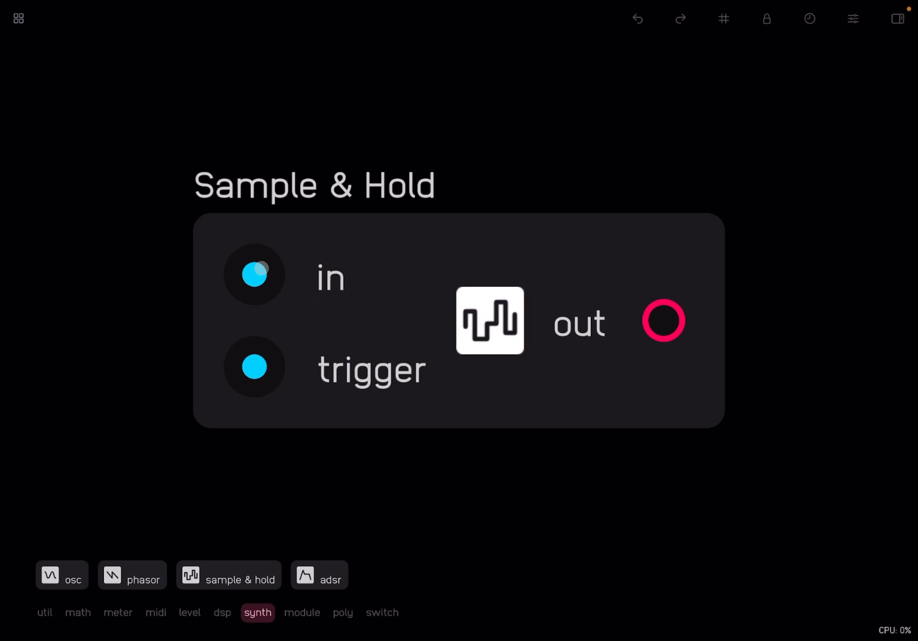
{"action": "mouse_move", "coordinate": [801, 311]}
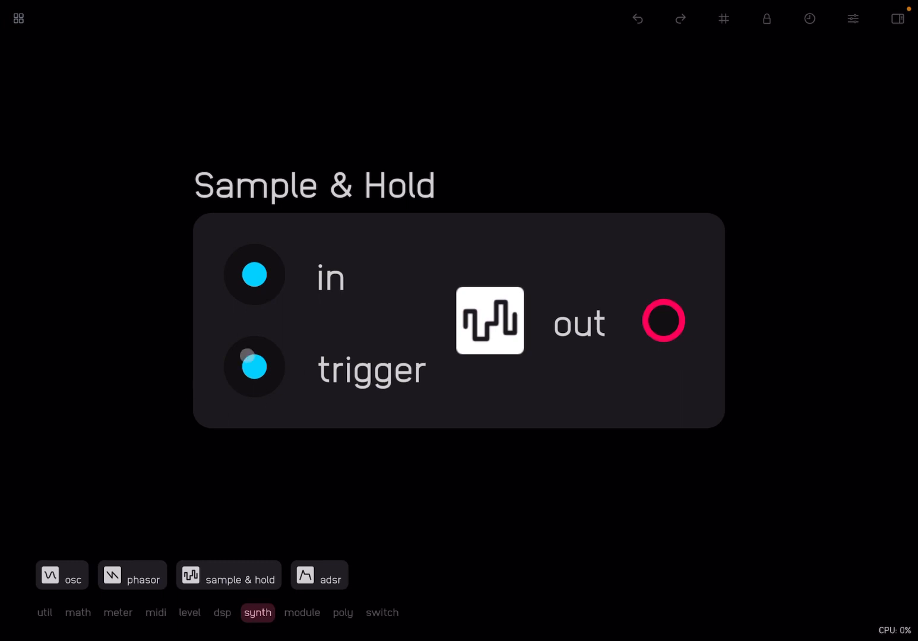
Step: Add a phasor and two expression nodes to the canvas
{"action": "left_click", "coordinate": [254, 366]}
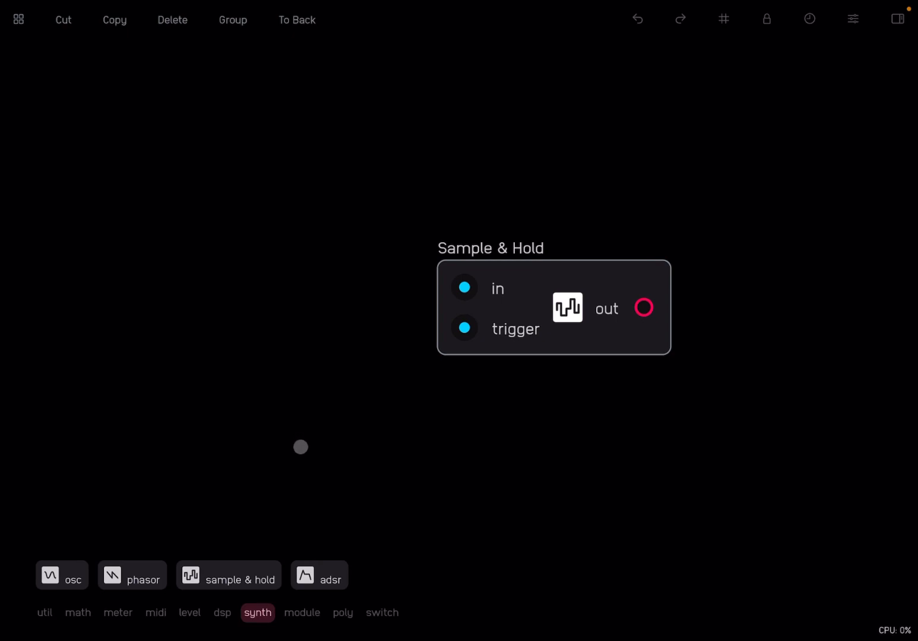
{"action": "left_click_drag", "start_coordinate": [132, 574], "coordinate": [167, 225]}
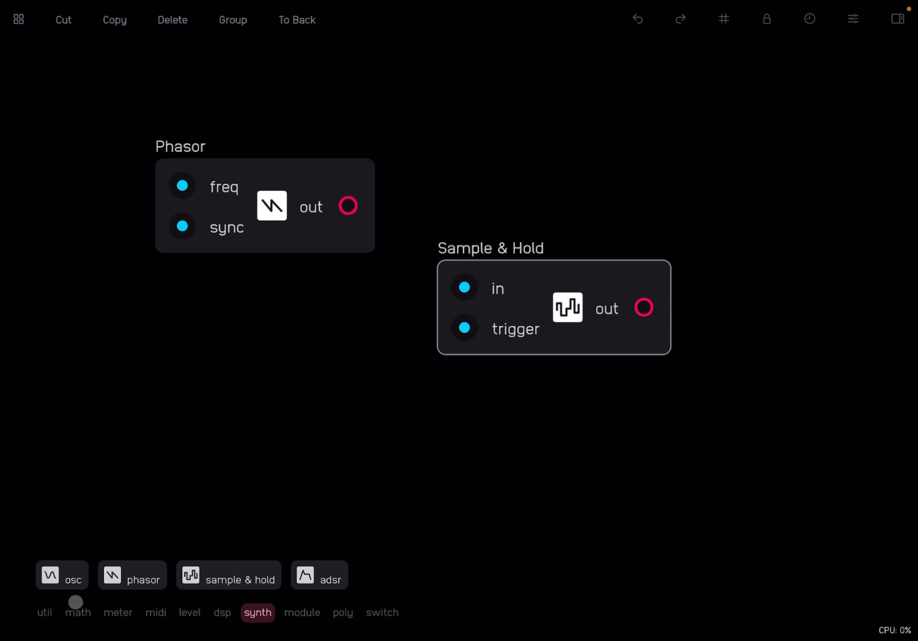
{"action": "left_click", "coordinate": [77, 613]}
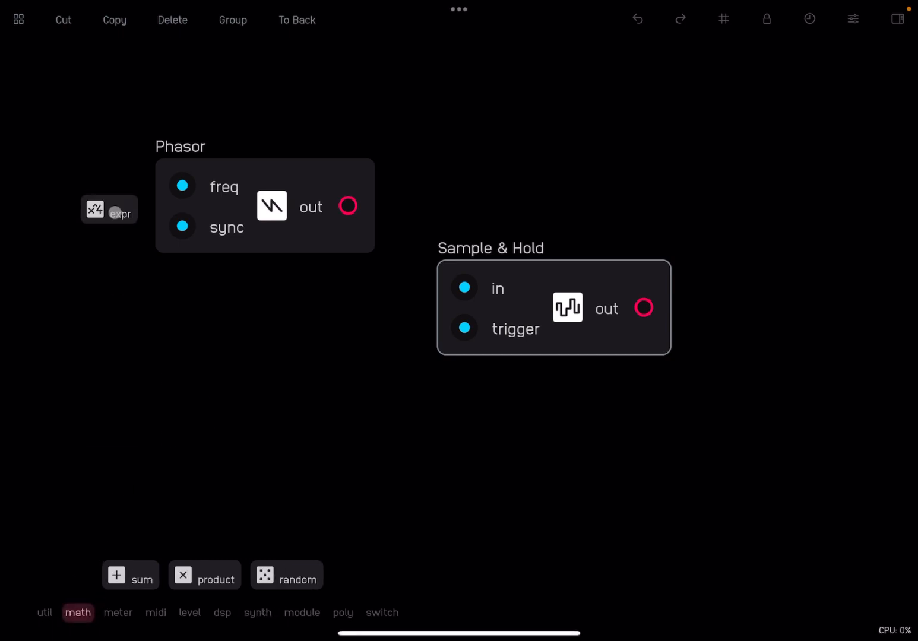
{"action": "left_click_drag", "start_coordinate": [110, 209], "coordinate": [131, 131]}
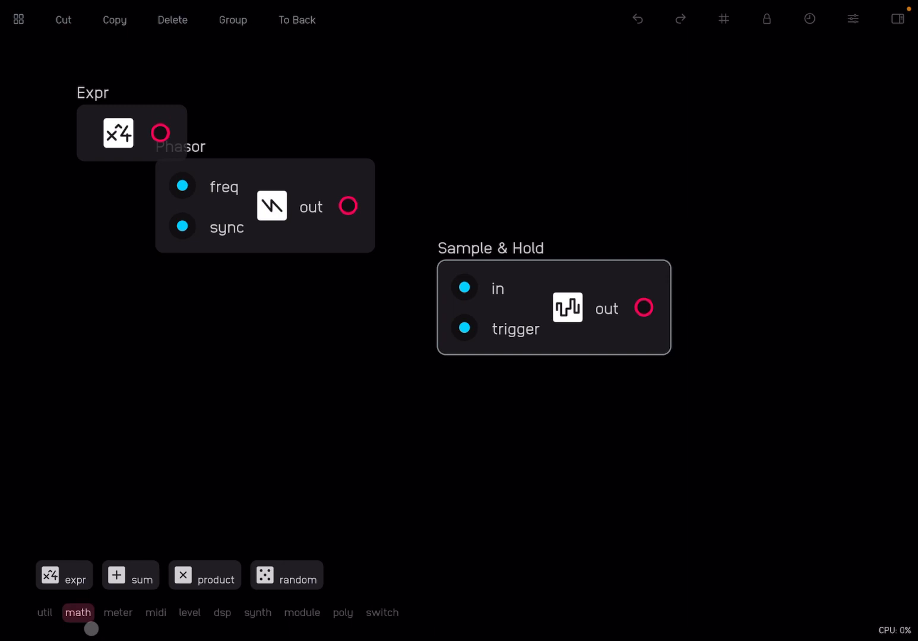
{"action": "left_click_drag", "start_coordinate": [64, 575], "coordinate": [424, 176]}
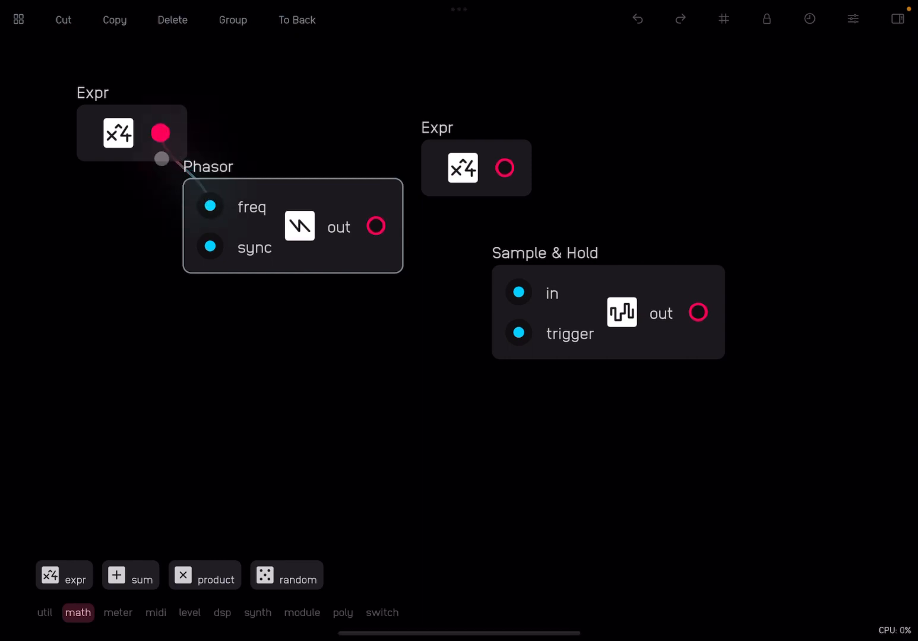
Step: Feed a constant 1 into the phasor's frequency and compute sin(x) from its output
{"action": "left_click_drag", "start_coordinate": [132, 133], "coordinate": [98, 139]}
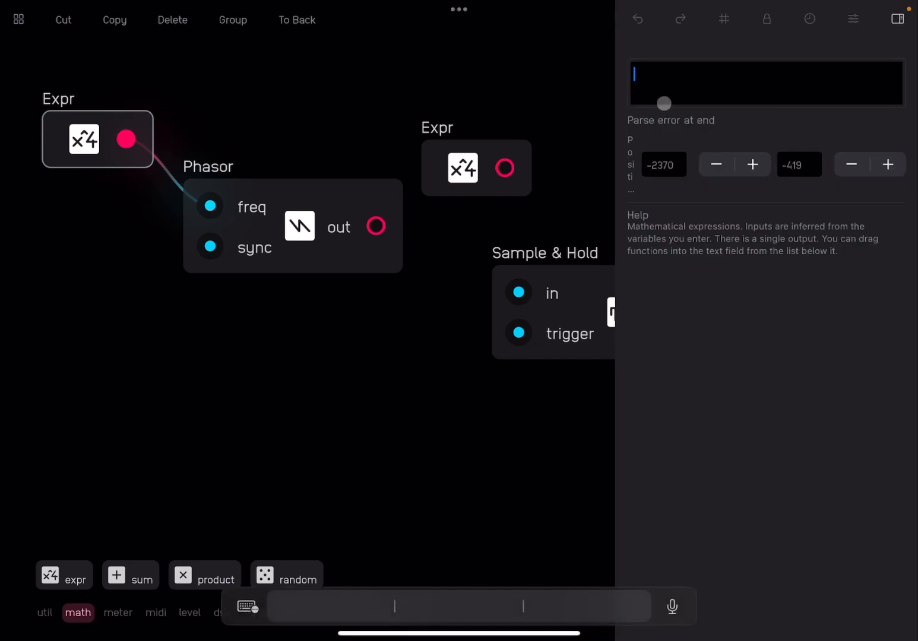
{"action": "type", "text": "1"}
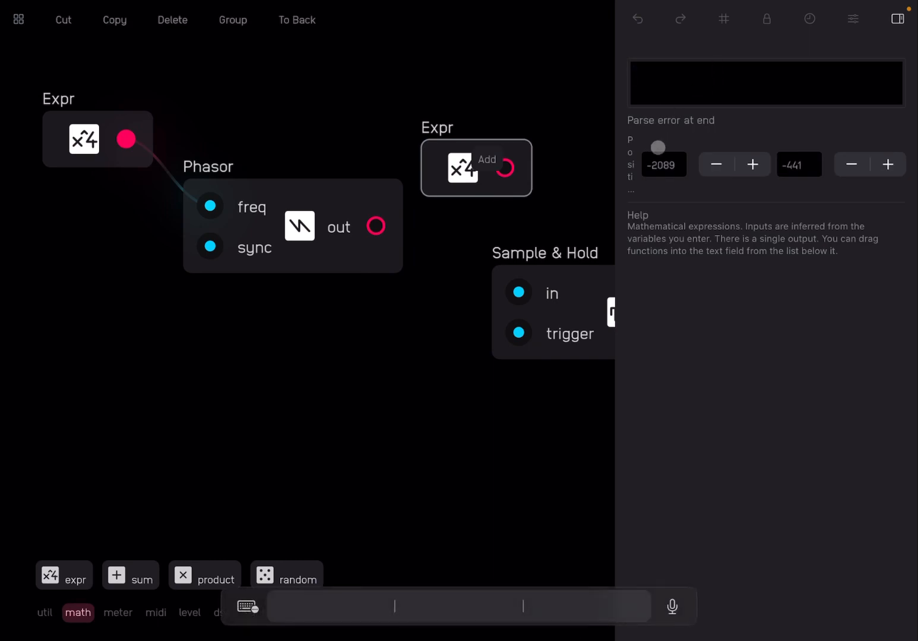
{"action": "type", "text": "sin(x)"}
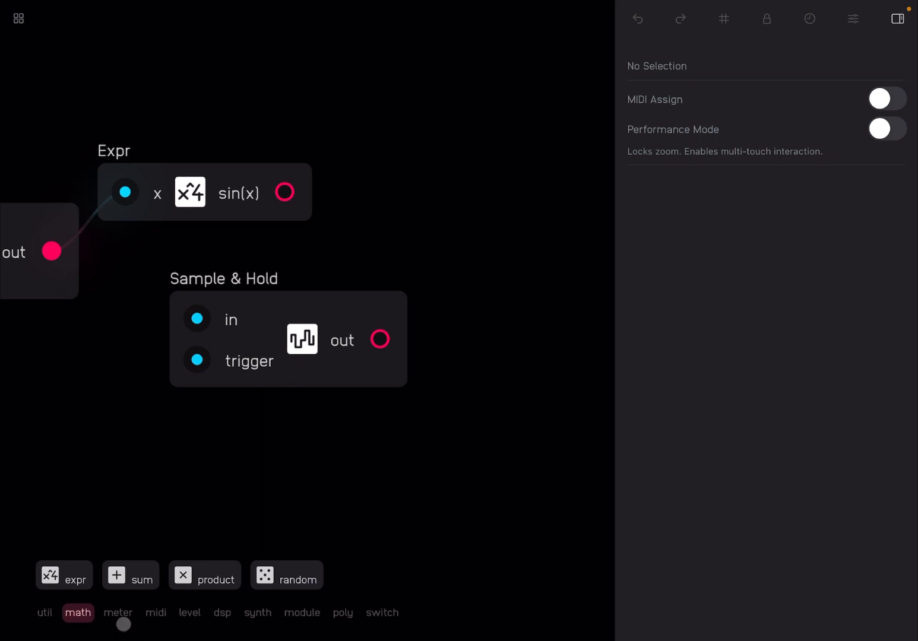
Step: Add waveform meters and wire the sine into a meter and the Sample & Hold input
{"action": "left_click", "coordinate": [117, 613]}
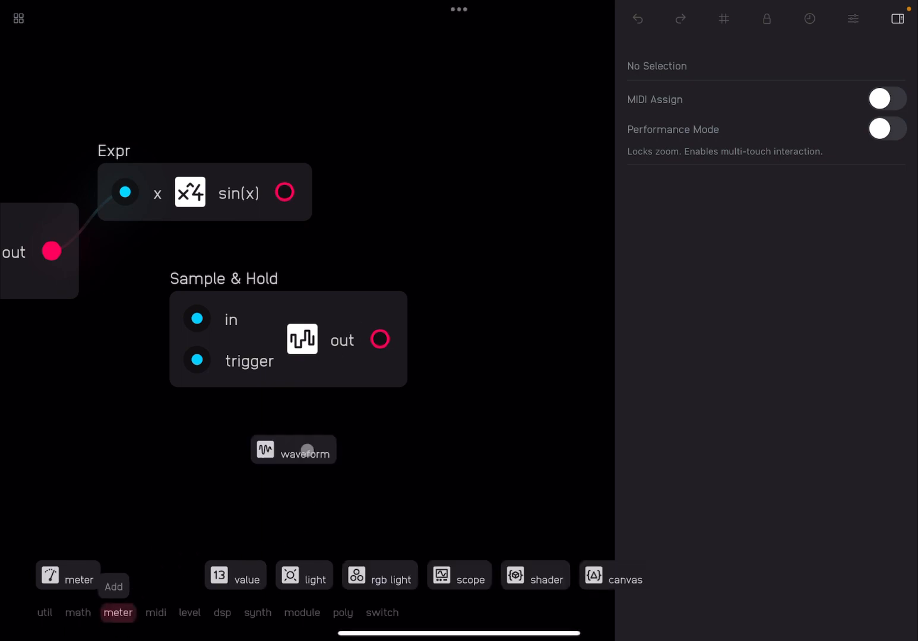
{"action": "left_click", "coordinate": [292, 449]}
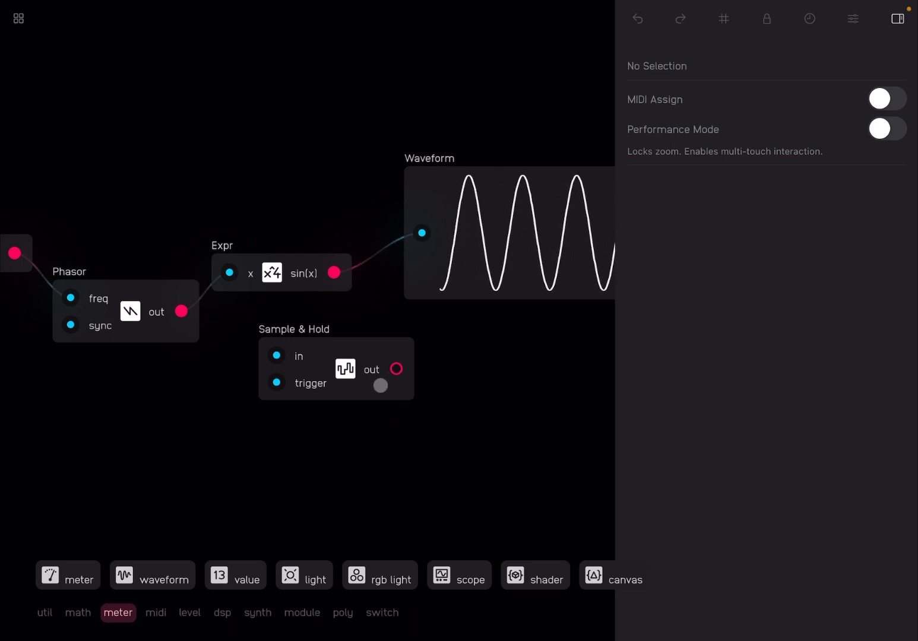
{"action": "left_click_drag", "start_coordinate": [336, 368], "coordinate": [402, 380]}
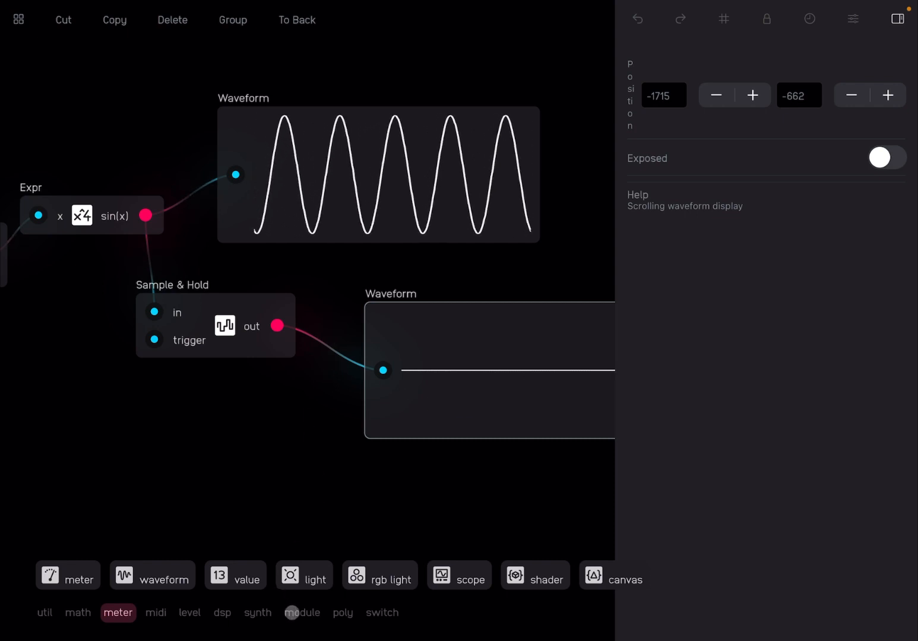
{"action": "left_click", "coordinate": [302, 613]}
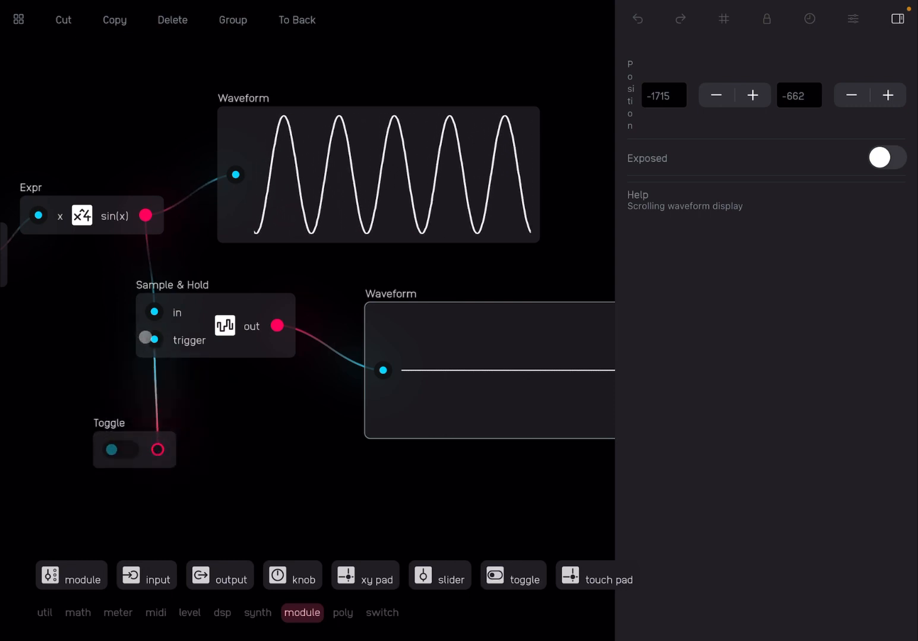
{"action": "left_click", "coordinate": [118, 449]}
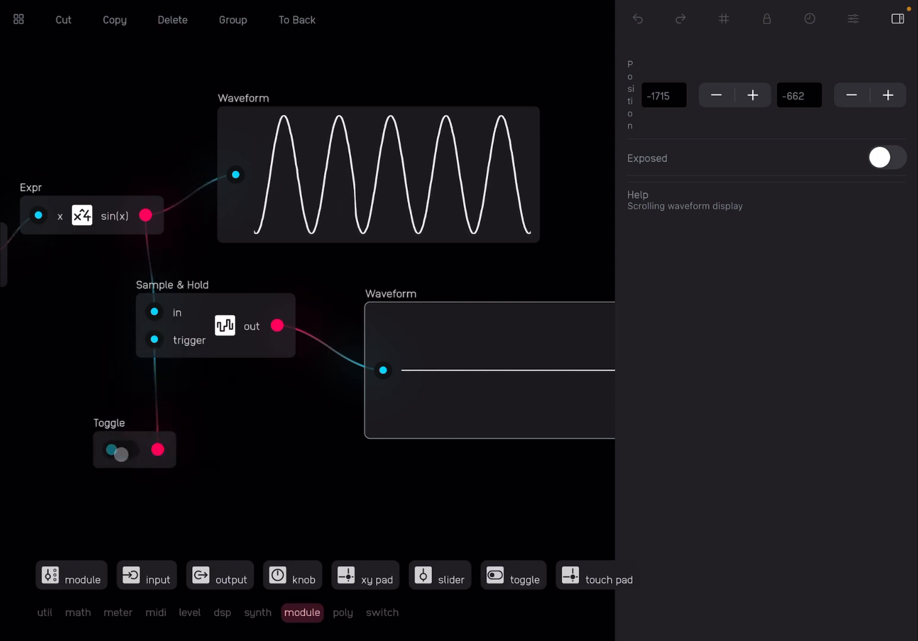
{"action": "left_click", "coordinate": [121, 449]}
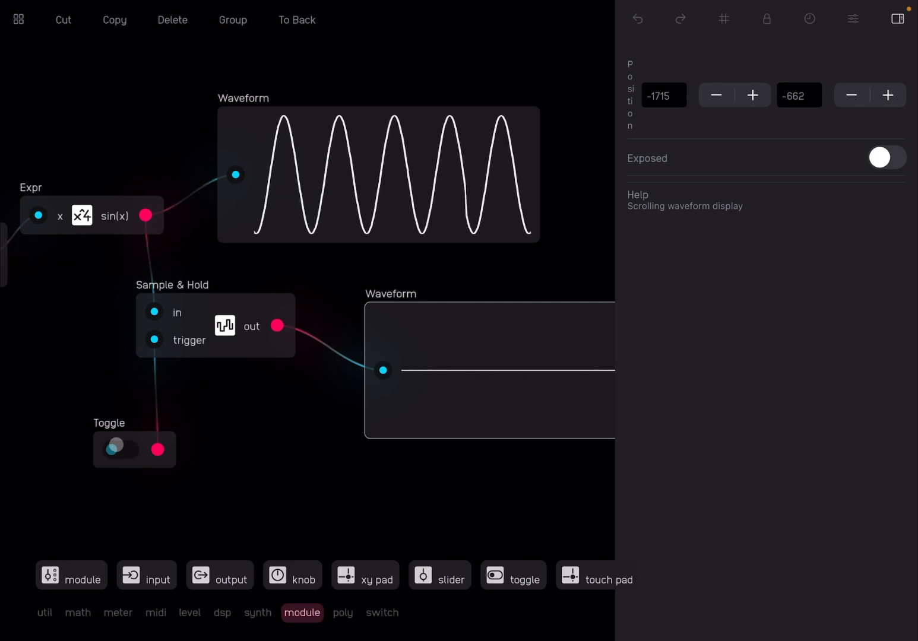
{"action": "left_click", "coordinate": [121, 449]}
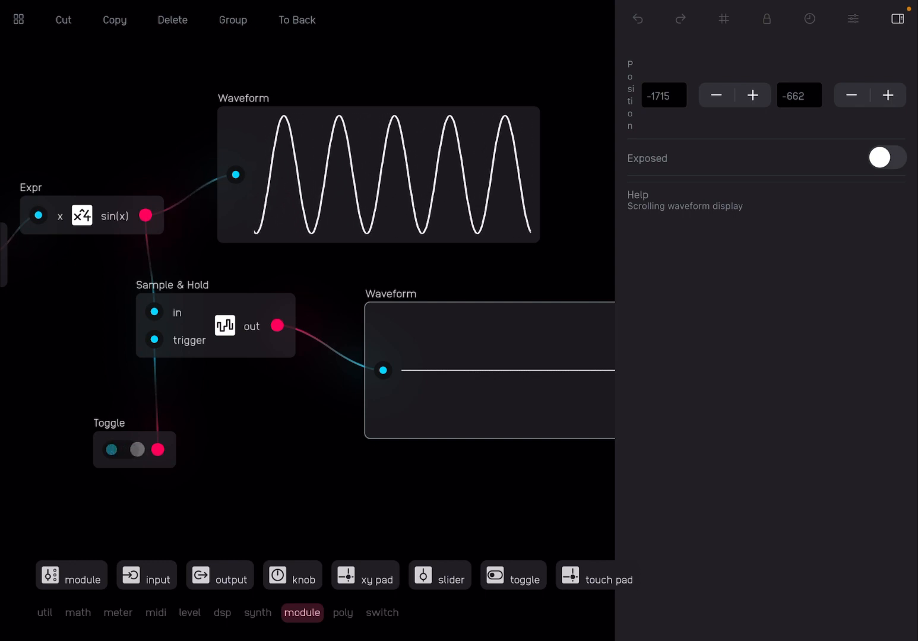
{"action": "left_click", "coordinate": [134, 449]}
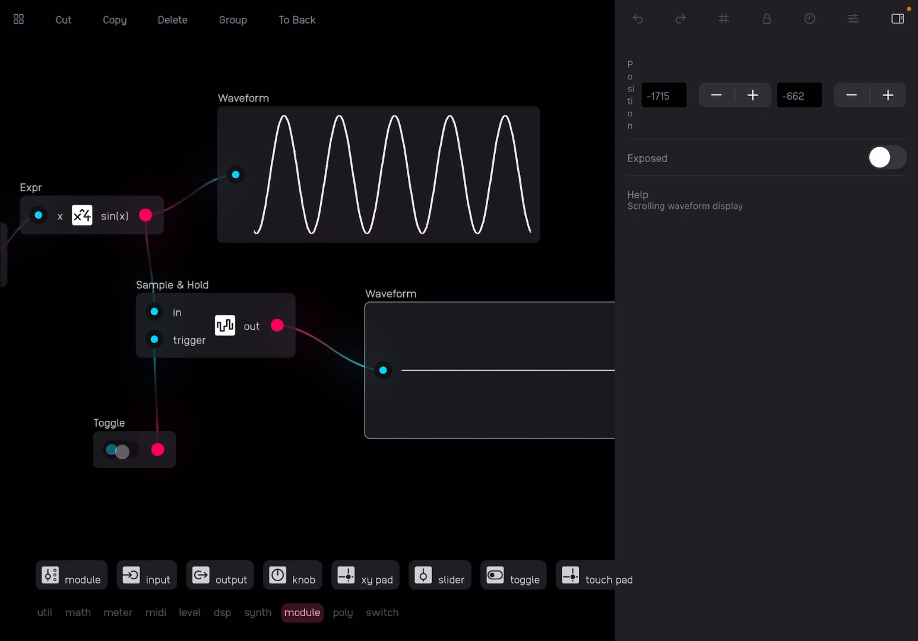
{"action": "left_click", "coordinate": [118, 449]}
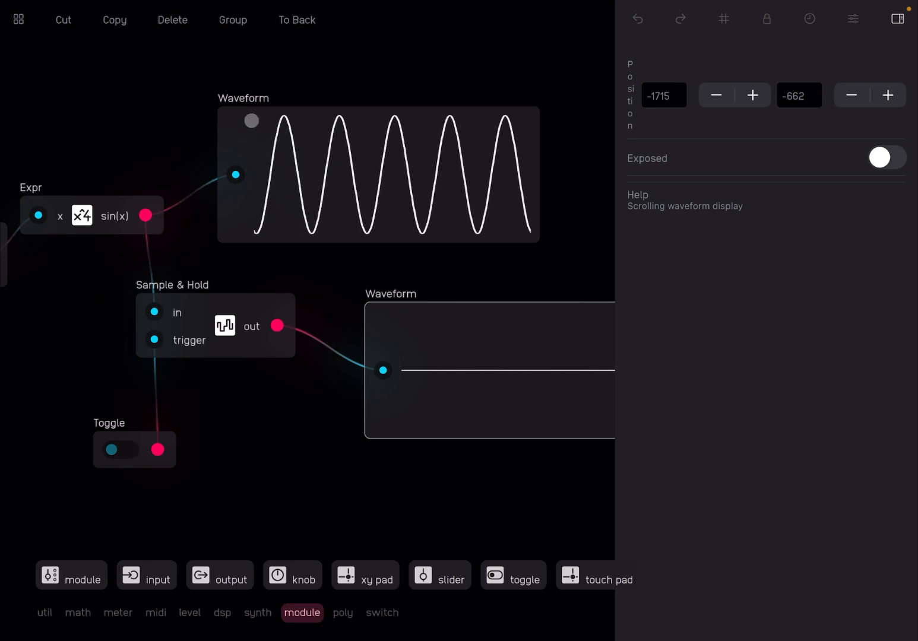
{"action": "left_click", "coordinate": [118, 449]}
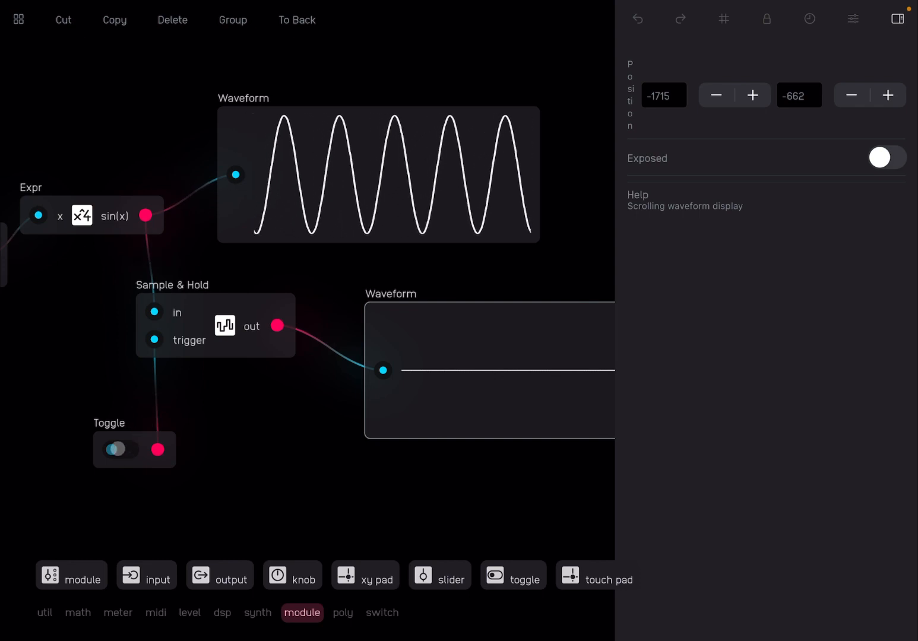
{"action": "left_click", "coordinate": [120, 449]}
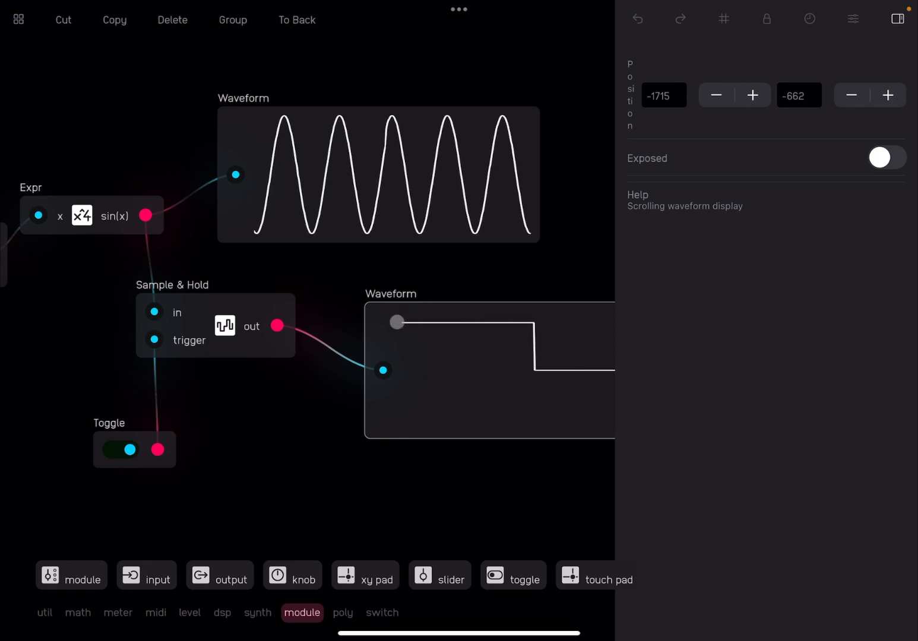
{"action": "left_click", "coordinate": [124, 449]}
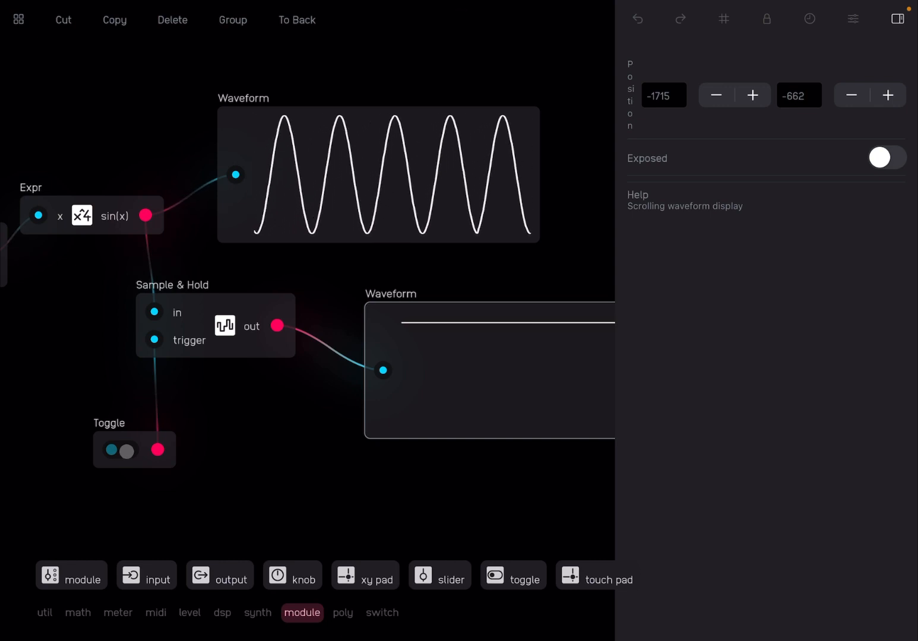
{"action": "left_click", "coordinate": [123, 449]}
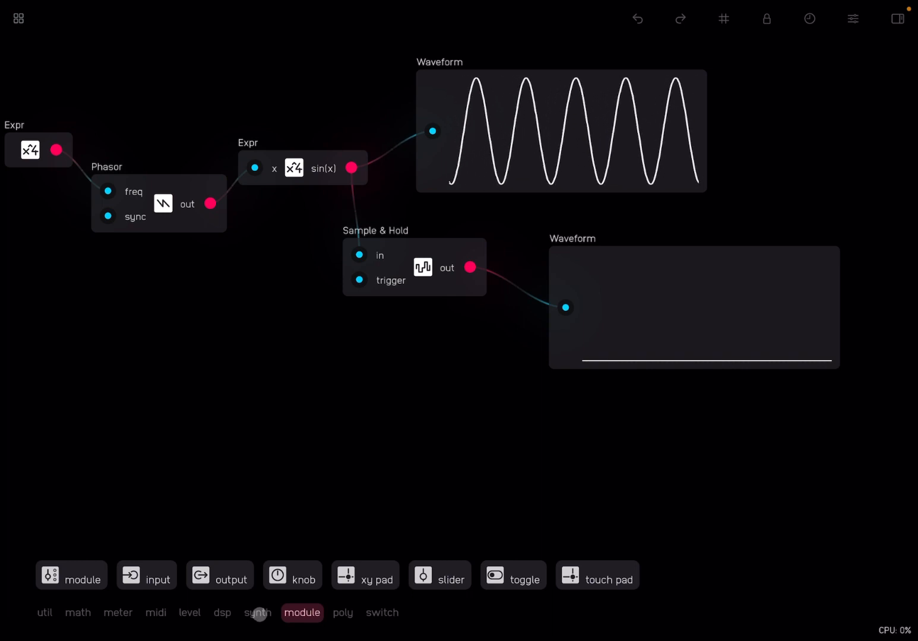
Step: Add a second phasor at rate 1 whose output drives an x>pi pulse expression
{"action": "left_click", "coordinate": [256, 613]}
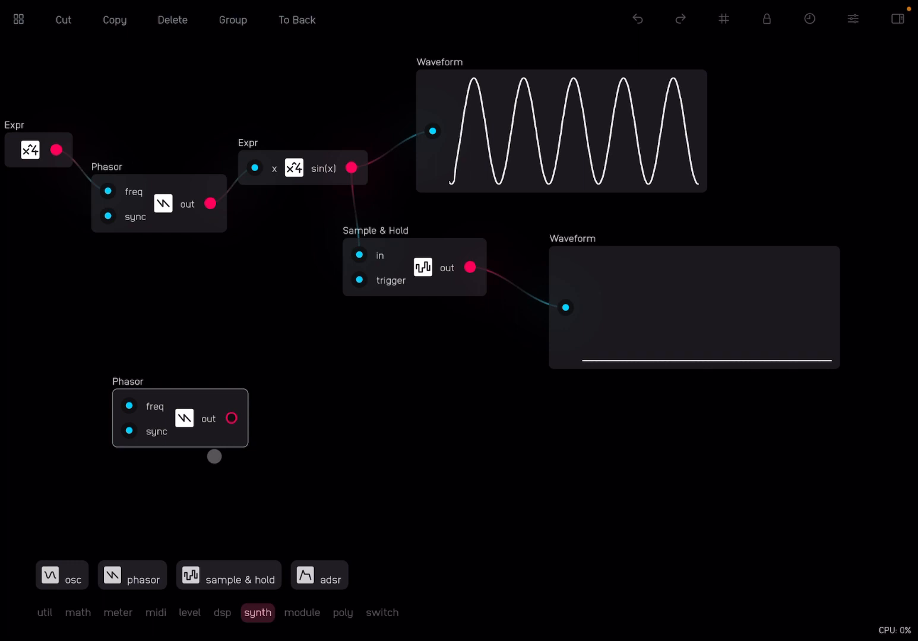
{"action": "left_click_drag", "start_coordinate": [213, 456], "coordinate": [240, 460]}
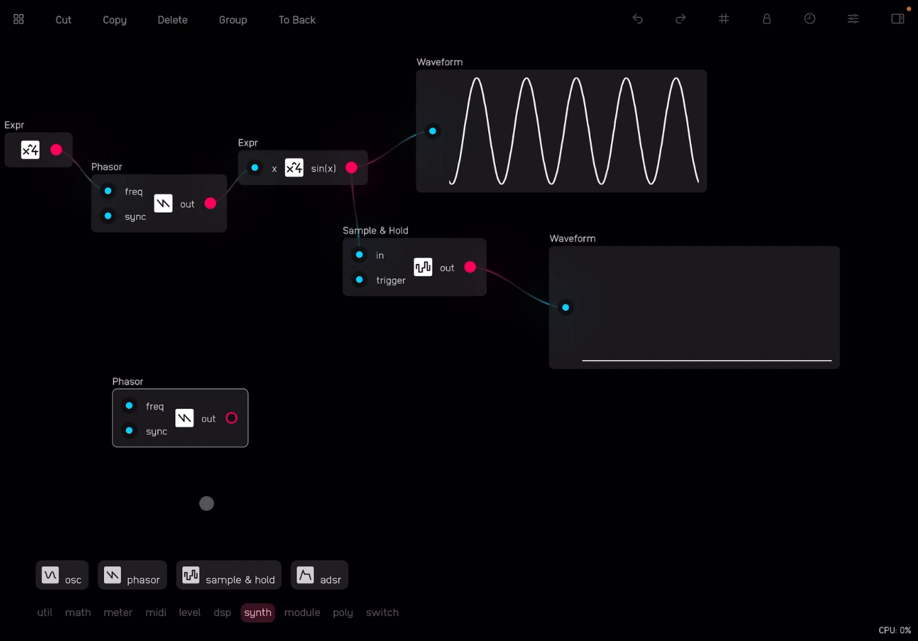
{"action": "left_click", "coordinate": [79, 613]}
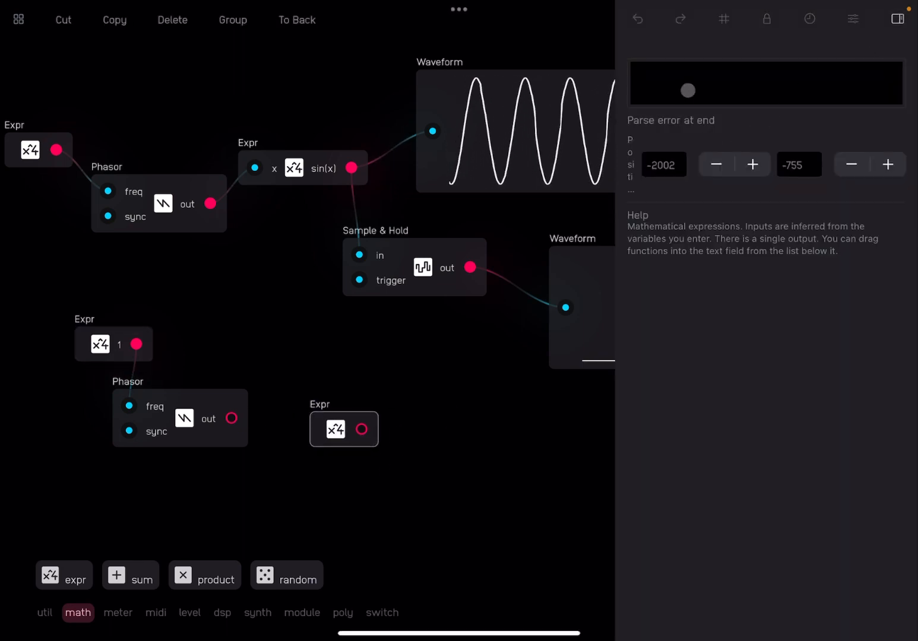
{"action": "type", "text": "x"}
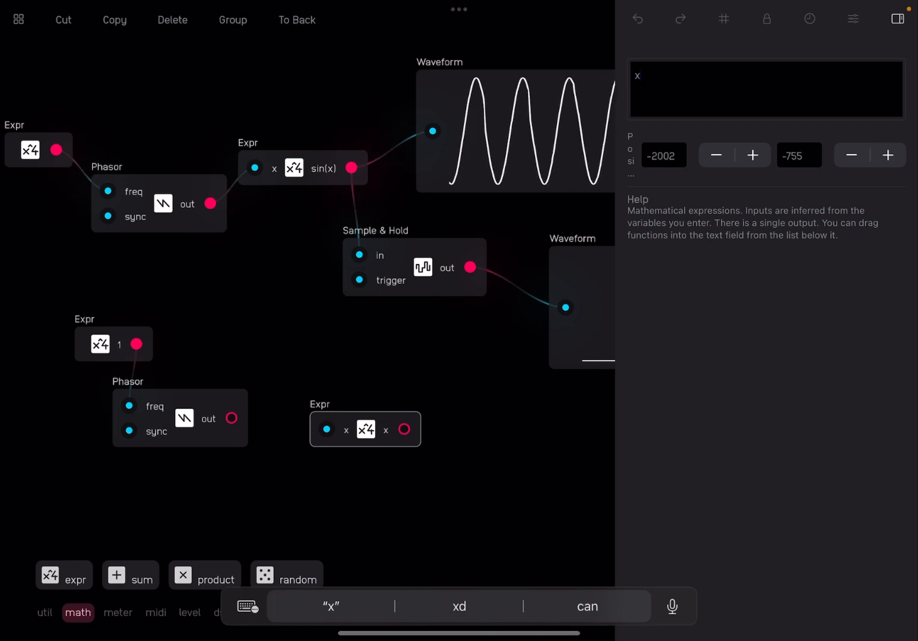
{"action": "type", "text": ">pi"}
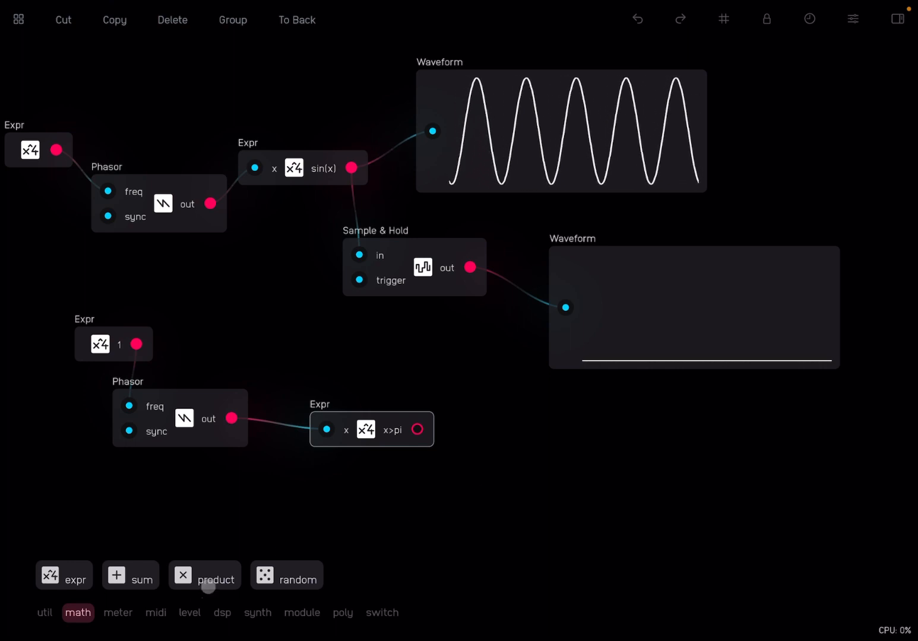
Step: Add a third waveform meter below the others and shift the patch view left
{"action": "left_click", "coordinate": [118, 613]}
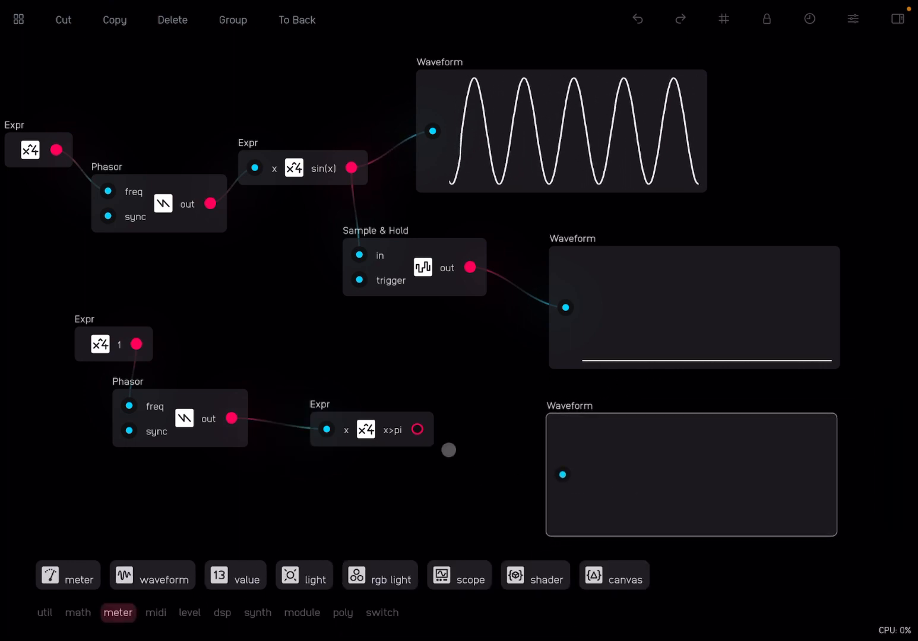
{"action": "left_click_drag", "start_coordinate": [418, 430], "coordinate": [562, 475]}
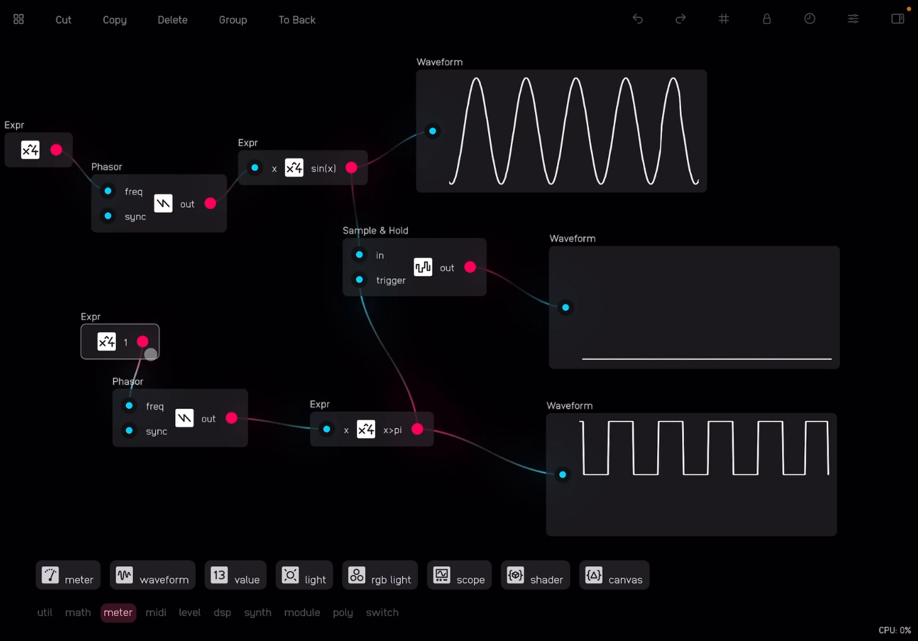
{"action": "left_click_drag", "start_coordinate": [120, 342], "coordinate": [333, 347]}
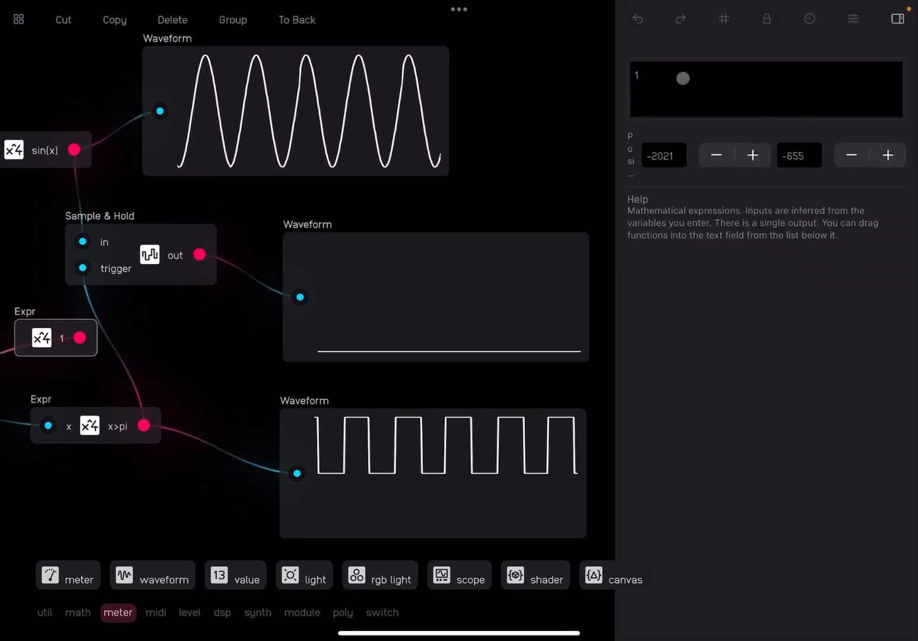
Step: Step the trigger rate constant through 2, 4, 8, 16, 32 up to 64
{"action": "type", "text": "2"}
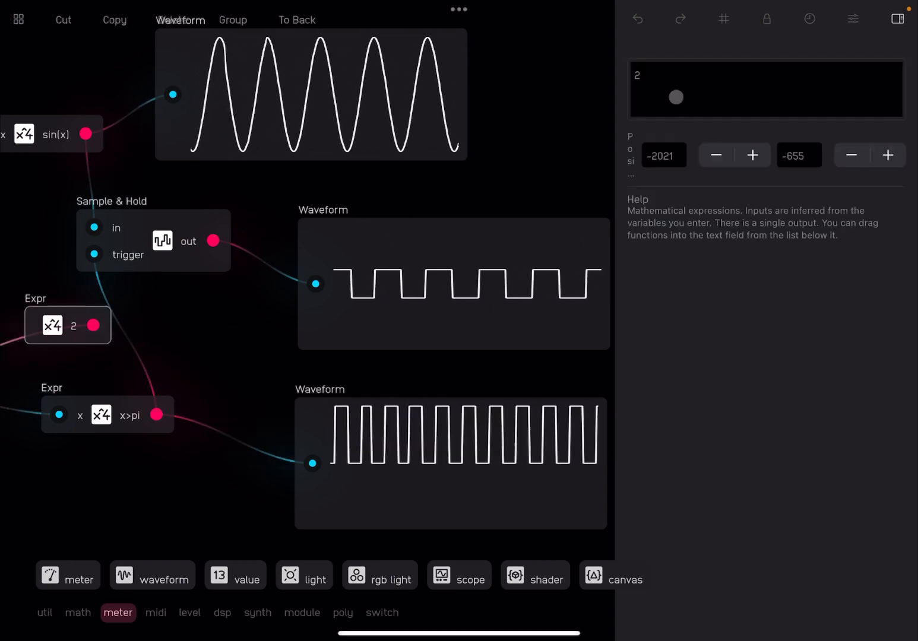
{"action": "type", "text": "4"}
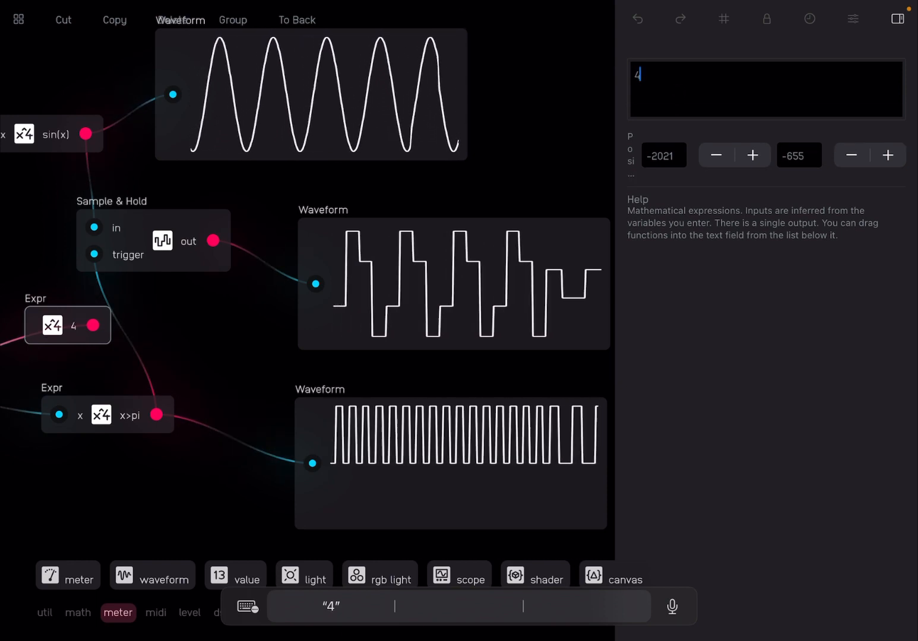
{"action": "key", "text": "backspace"}
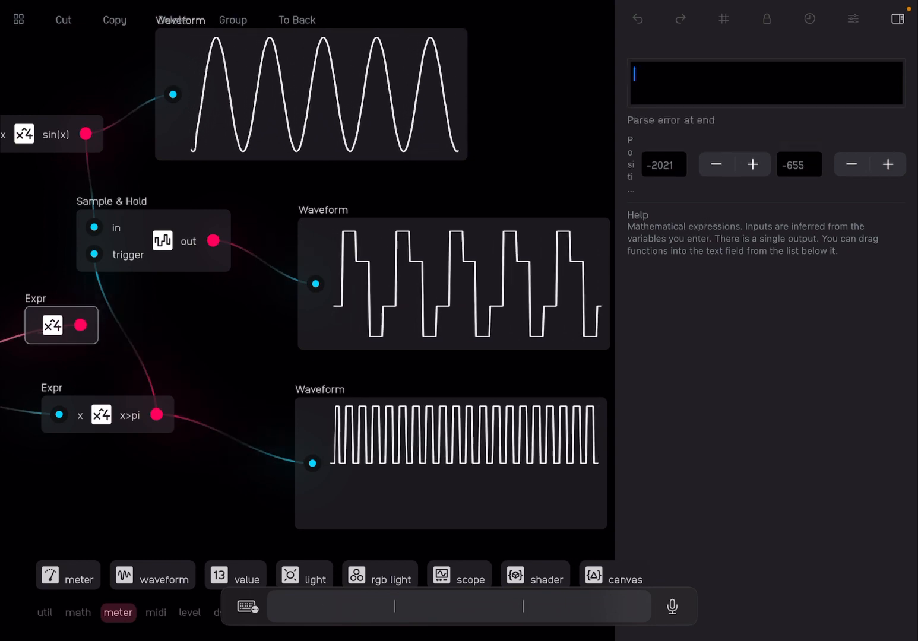
{"action": "type", "text": "8"}
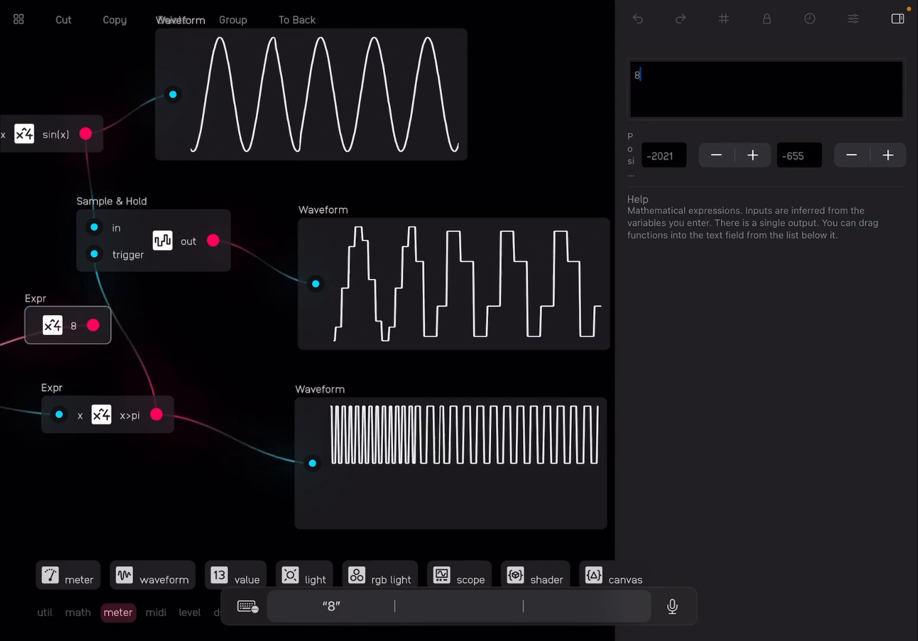
{"action": "key", "text": "backspace"}
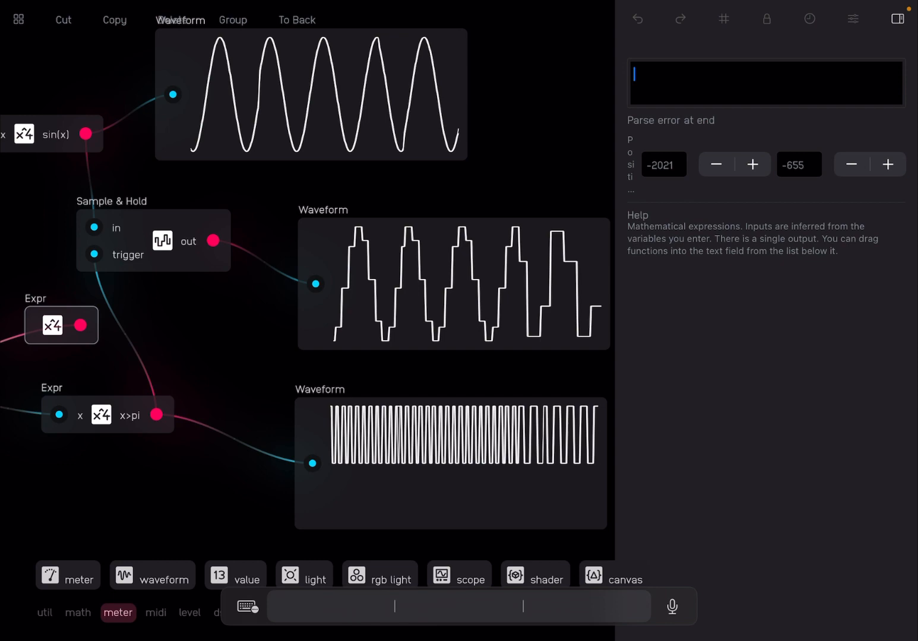
{"action": "type", "text": "16"}
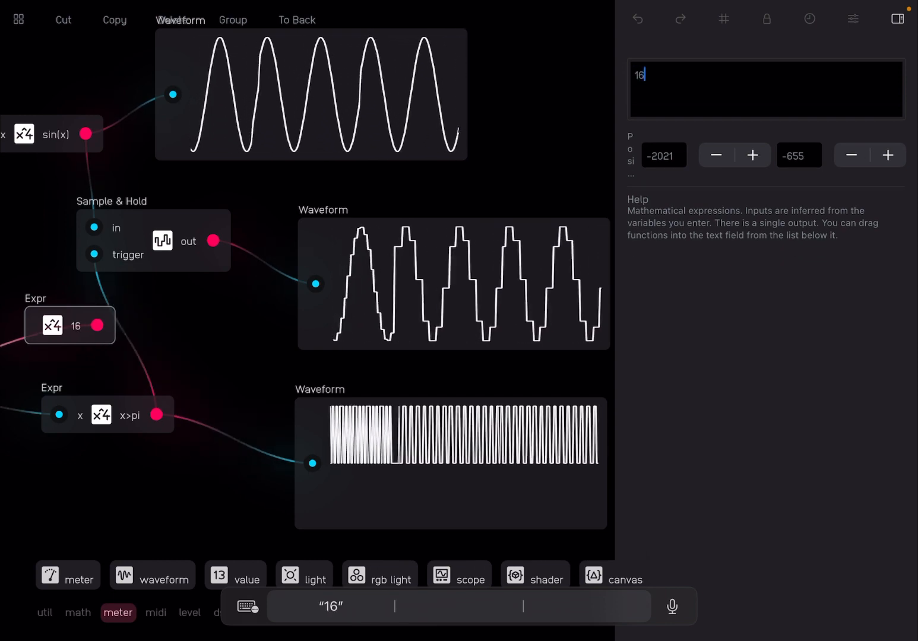
{"action": "type", "text": "32"}
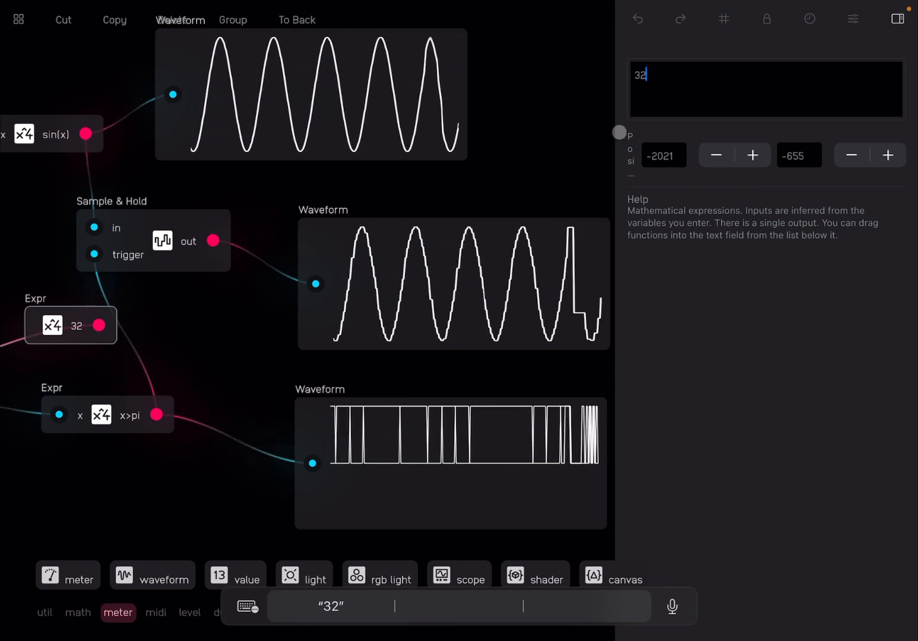
{"action": "type", "text": "64"}
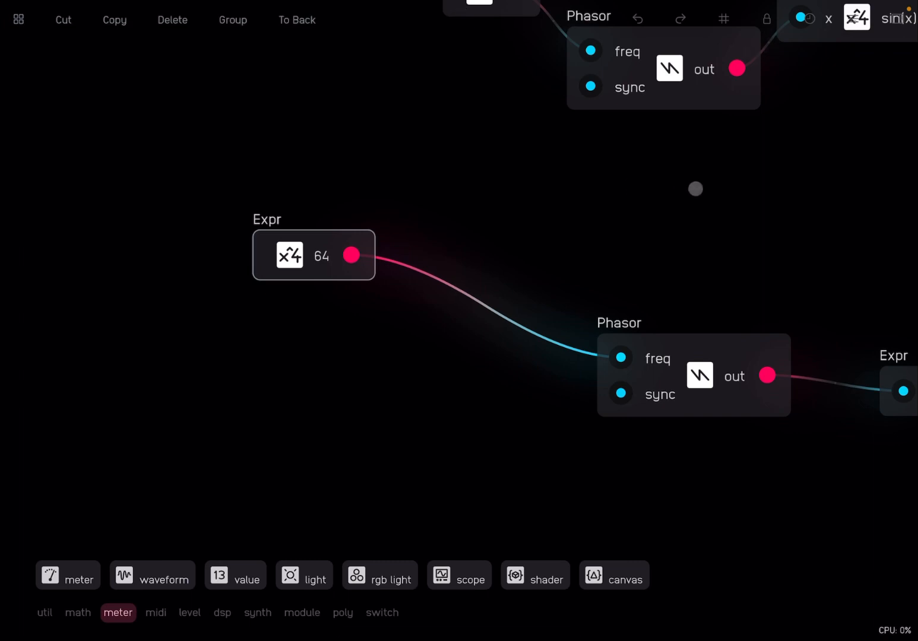
{"action": "mouse_move", "coordinate": [223, 551]}
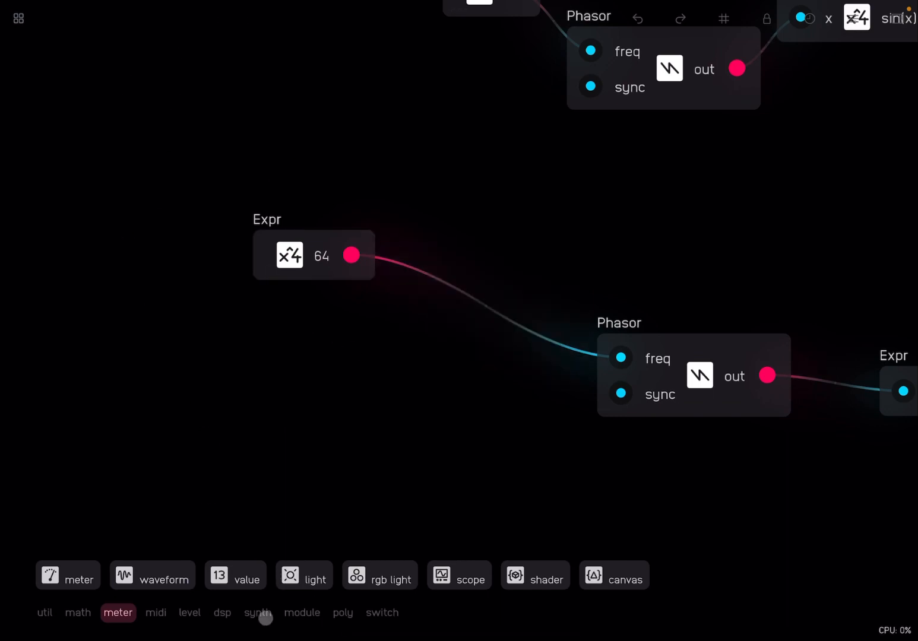
Step: Place a new phasor left of the trigger phasor and add a blank expression node
{"action": "left_click", "coordinate": [257, 613]}
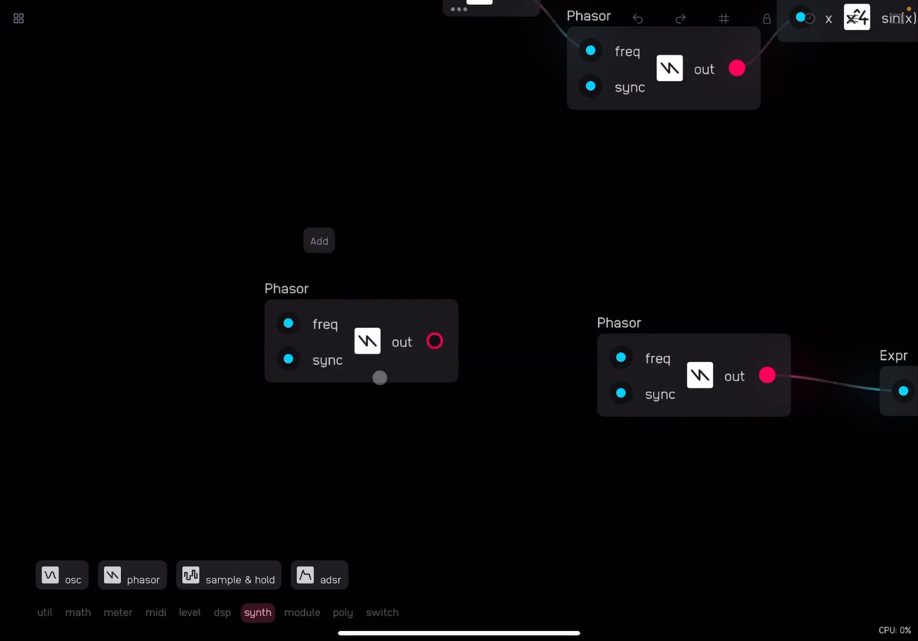
{"action": "left_click_drag", "start_coordinate": [361, 342], "coordinate": [227, 301]}
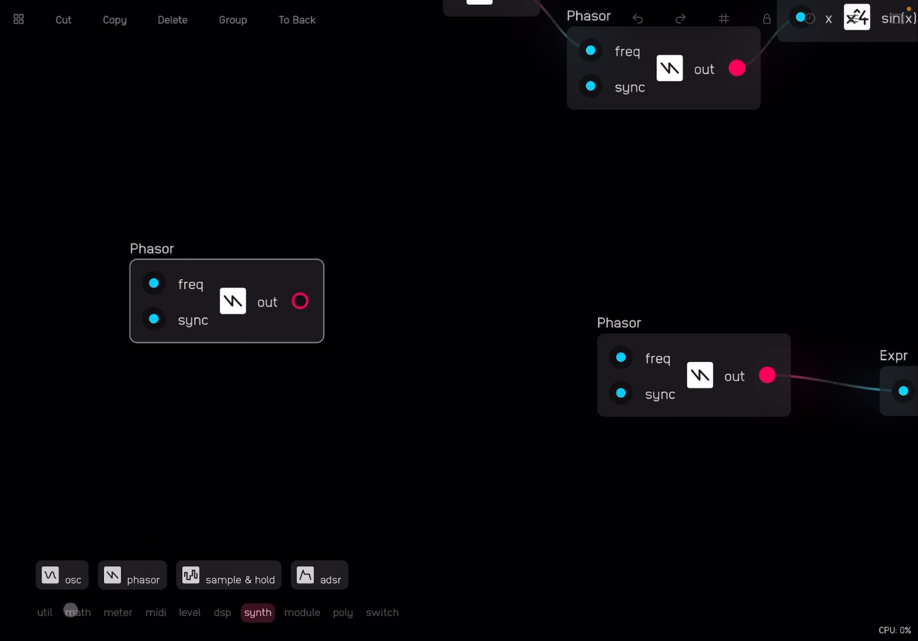
{"action": "left_click", "coordinate": [77, 612]}
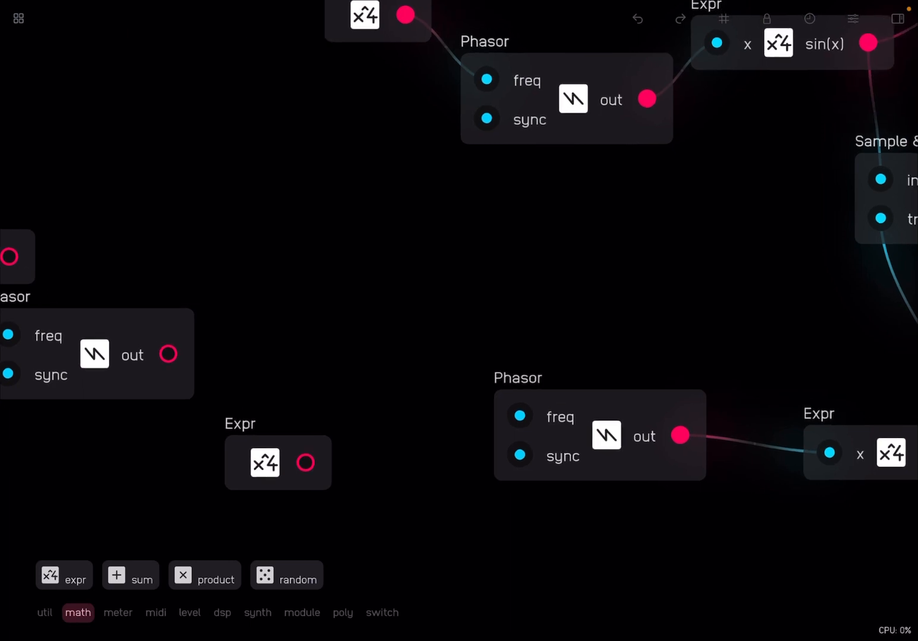
Step: Set the new expression to x/(2*pi)*64
{"action": "left_click", "coordinate": [898, 19]}
{"action": "type", "text": "x/(2*"}
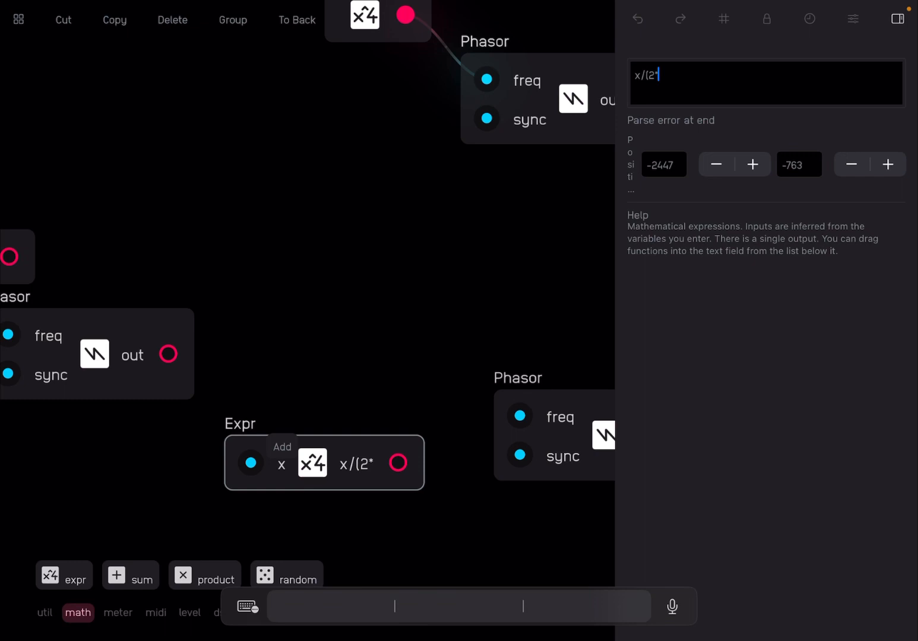
{"action": "type", "text": "pi)"}
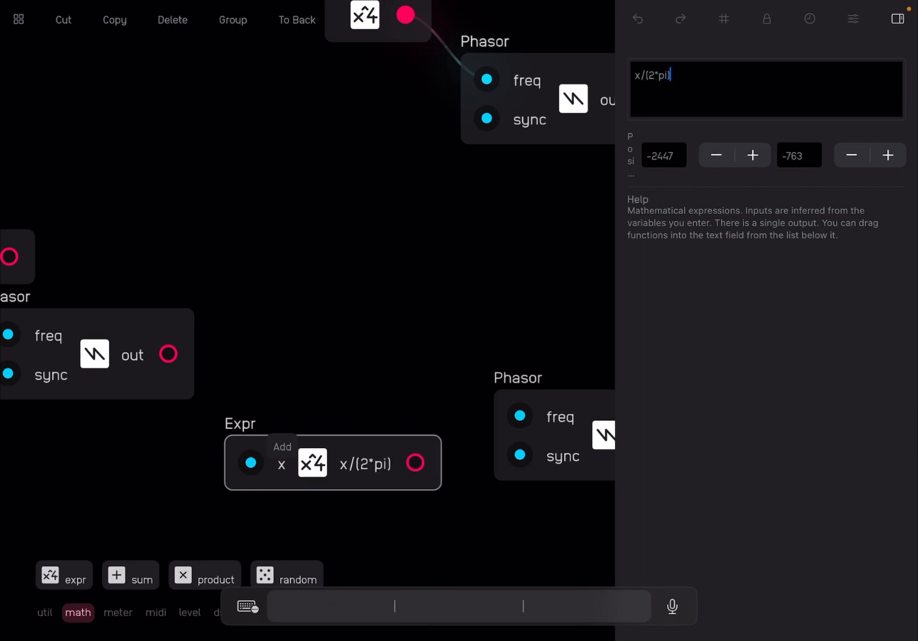
{"action": "type", "text": "*"}
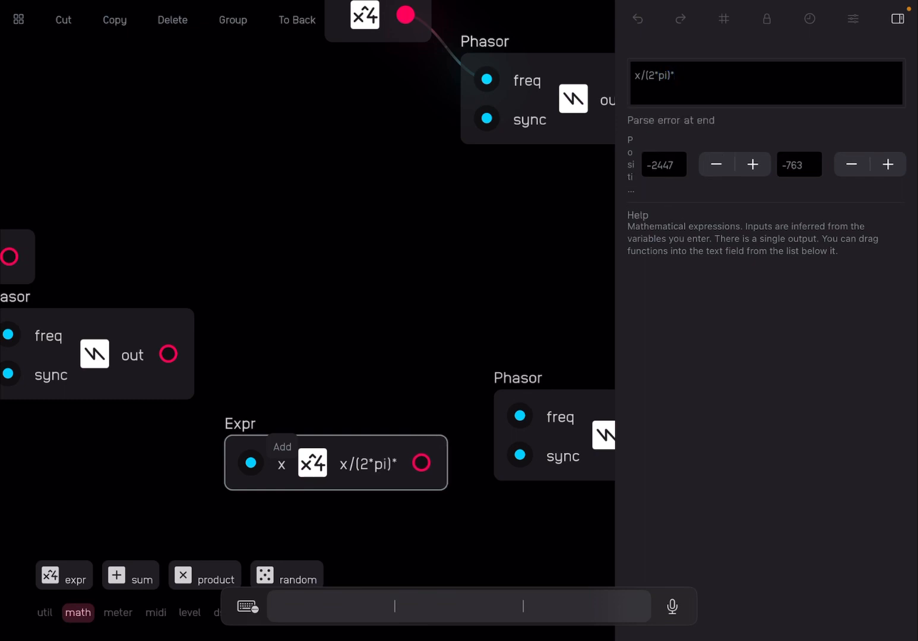
{"action": "type", "text": "64"}
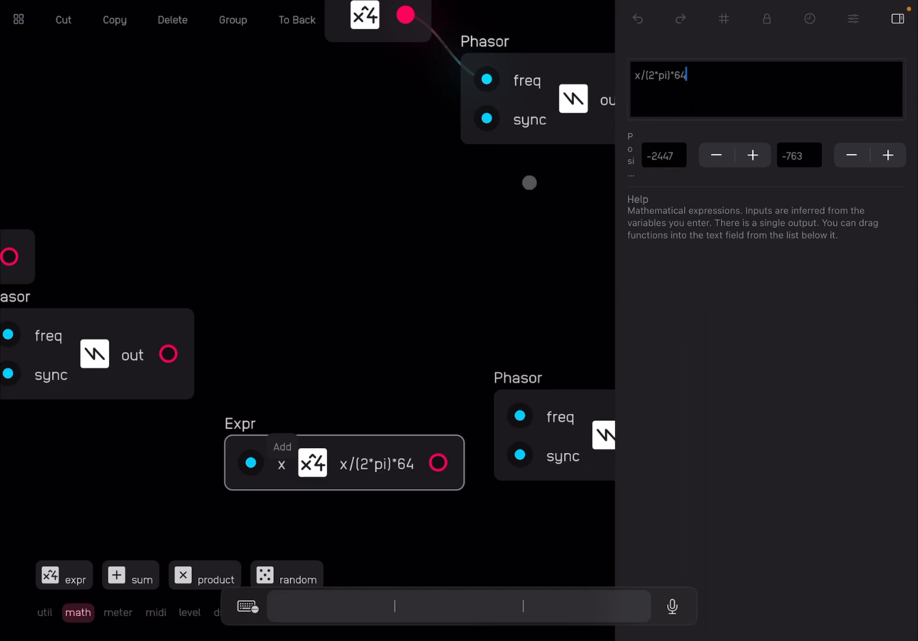
Step: Wire the scaled expression into the trigger phasor's rate and enter a 0.05 constant
{"action": "left_click_drag", "start_coordinate": [169, 354], "coordinate": [250, 463]}
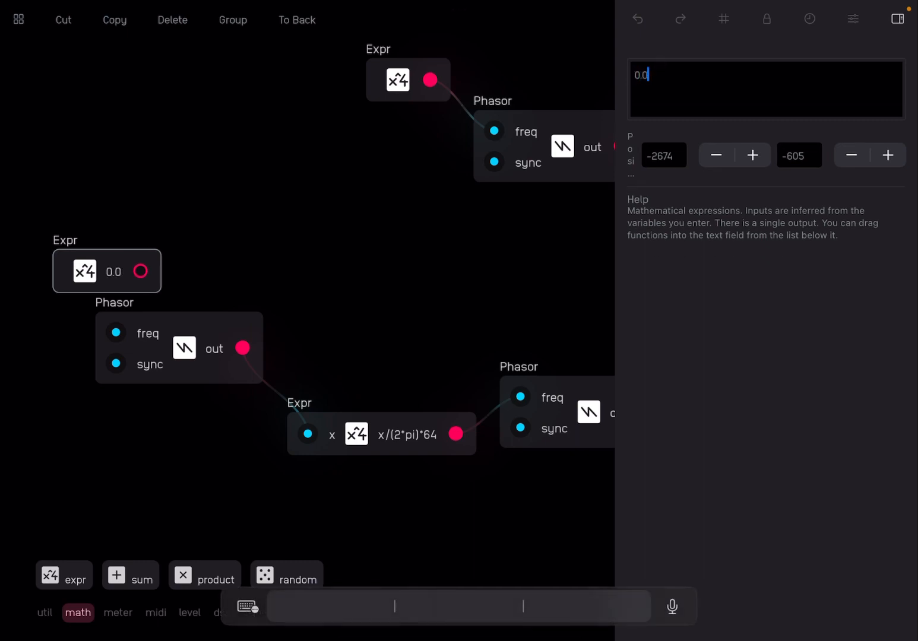
{"action": "type", "text": "5"}
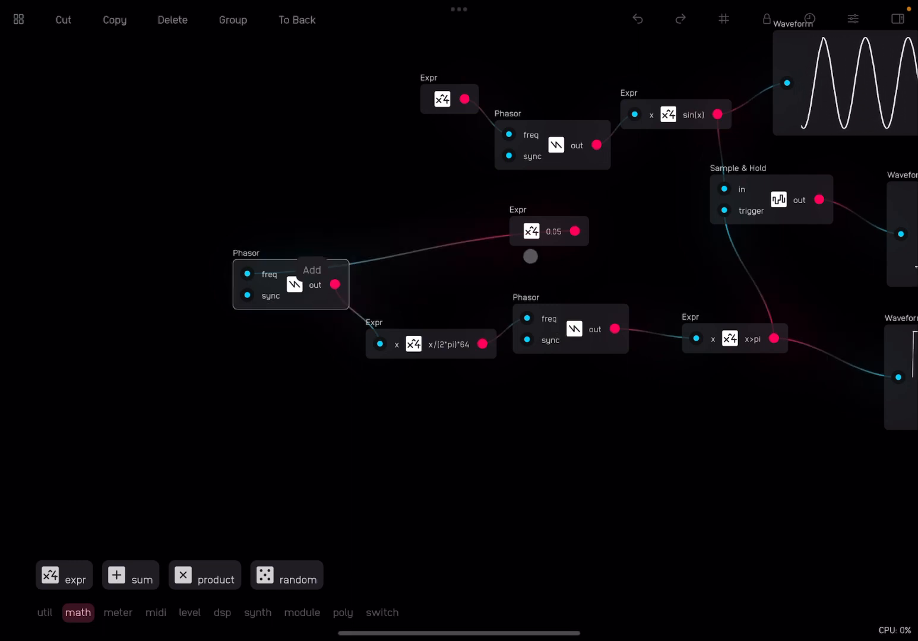
Step: Feed the 0.05 constant into the sweep phasor's frequency input
{"action": "left_click_drag", "start_coordinate": [549, 231], "coordinate": [115, 202]}
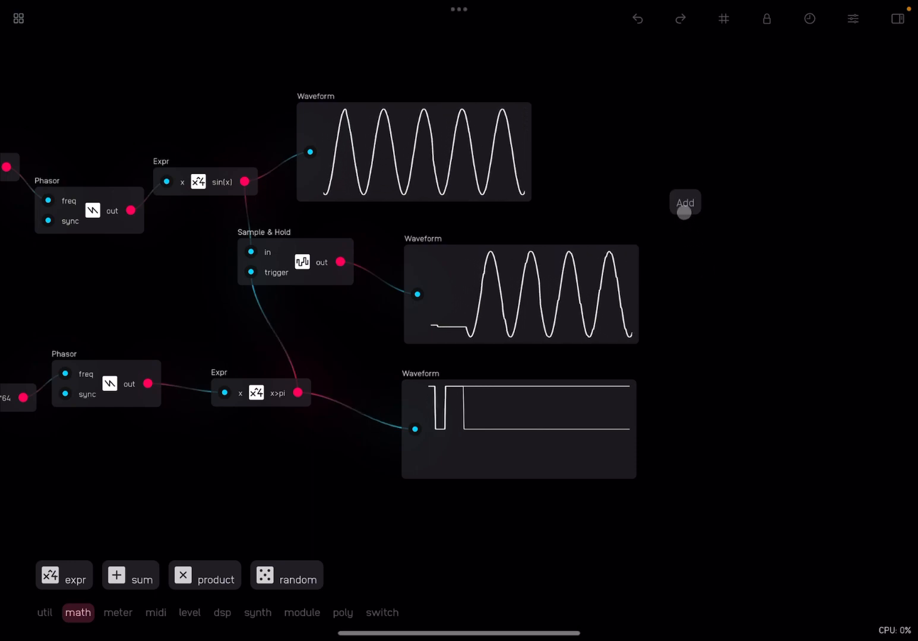
Step: Search the module library for Output to insert an output node
{"action": "left_click", "coordinate": [684, 202]}
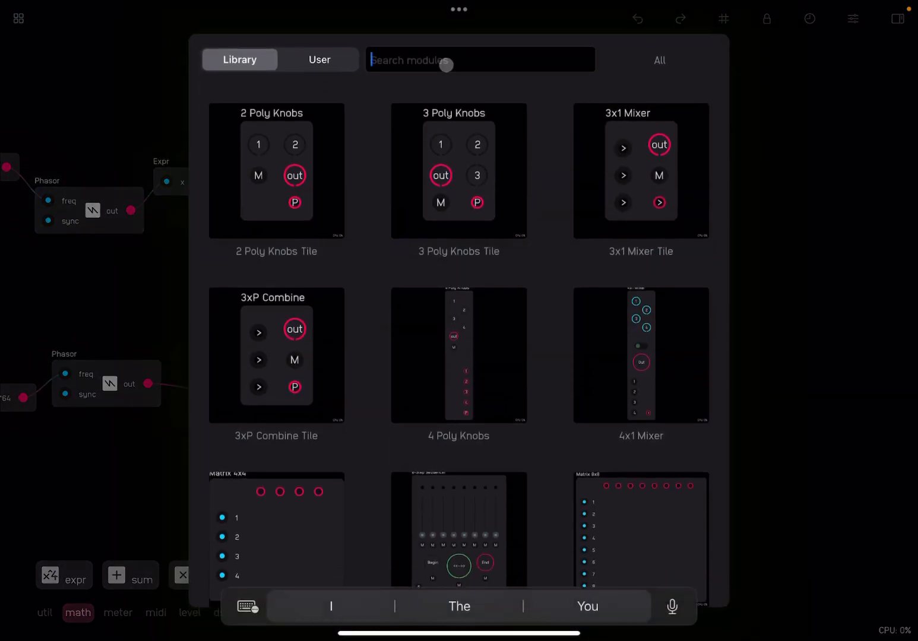
{"action": "type", "text": "Output"}
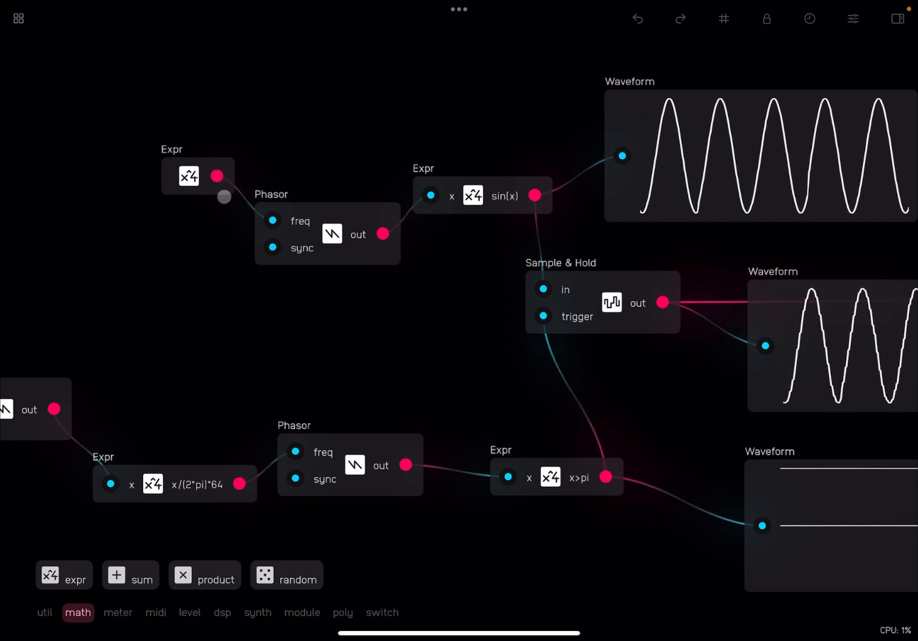
Step: Set the sine phasor's rate constant to 1, then change it to 8
{"action": "left_click", "coordinate": [198, 176]}
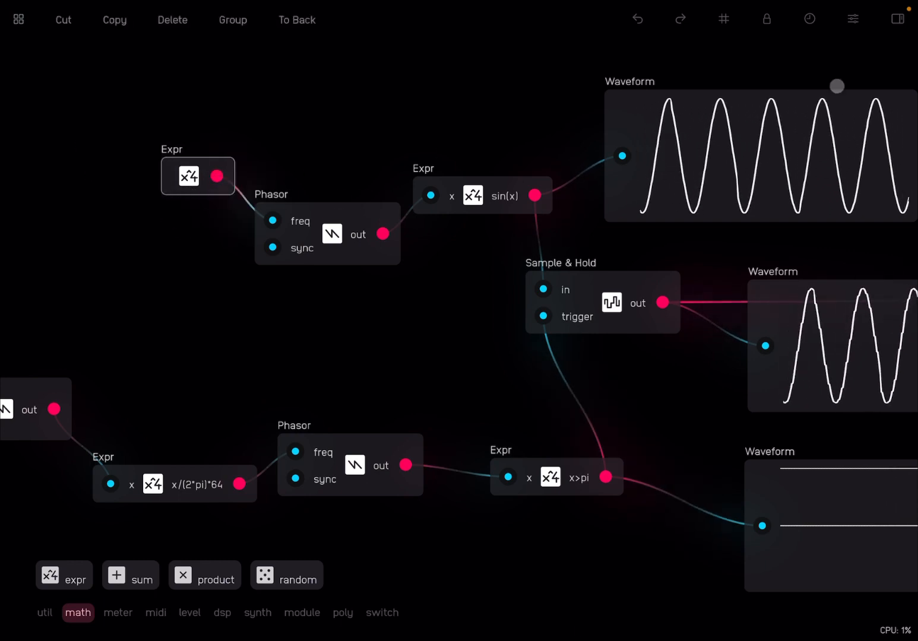
{"action": "left_click", "coordinate": [897, 19]}
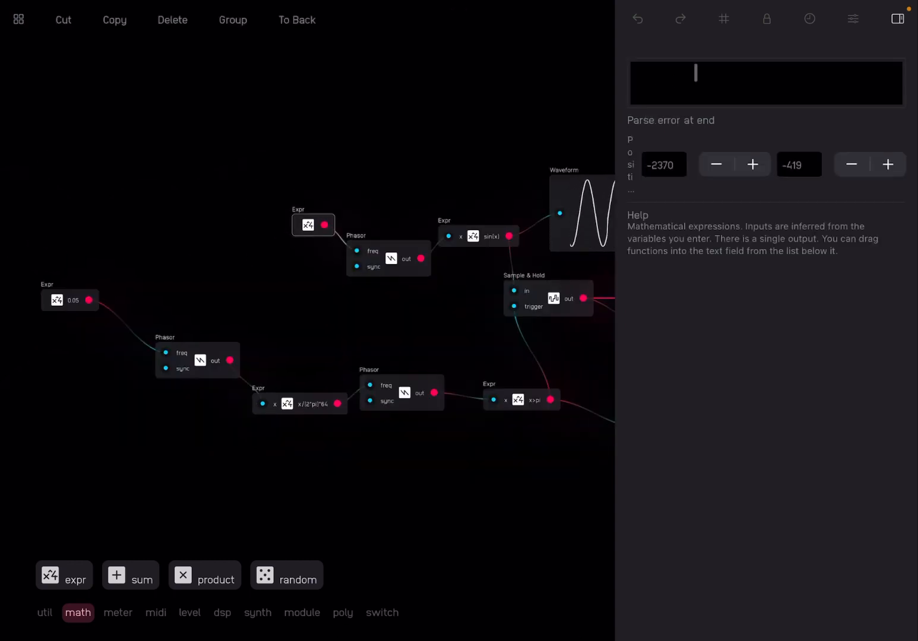
{"action": "type", "text": "1"}
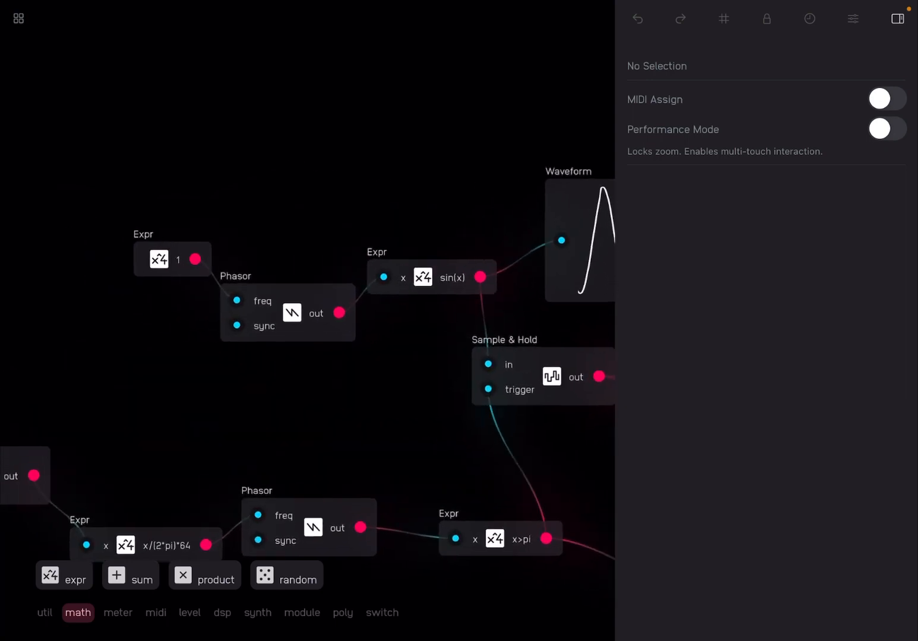
{"action": "left_click", "coordinate": [172, 259]}
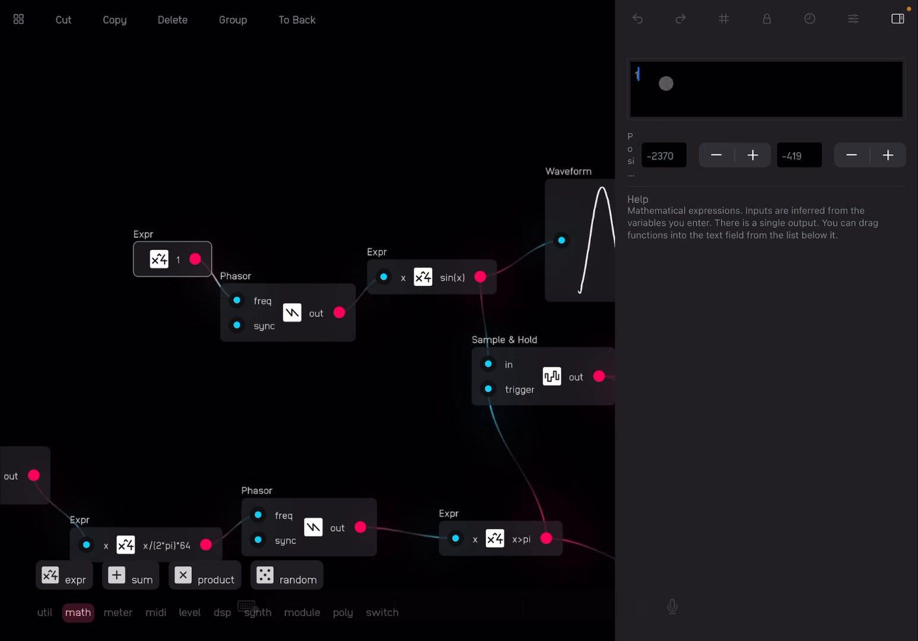
{"action": "type", "text": "8"}
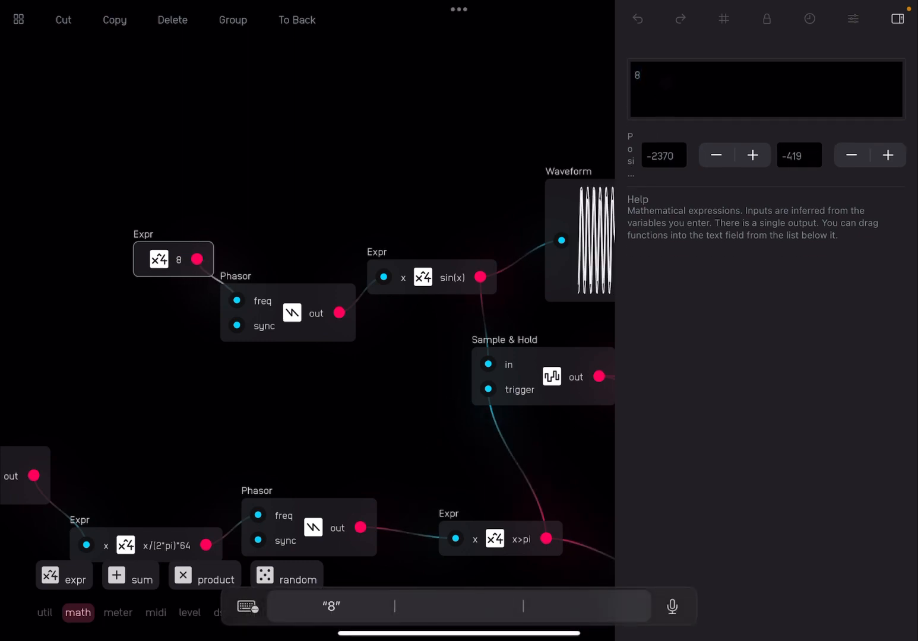